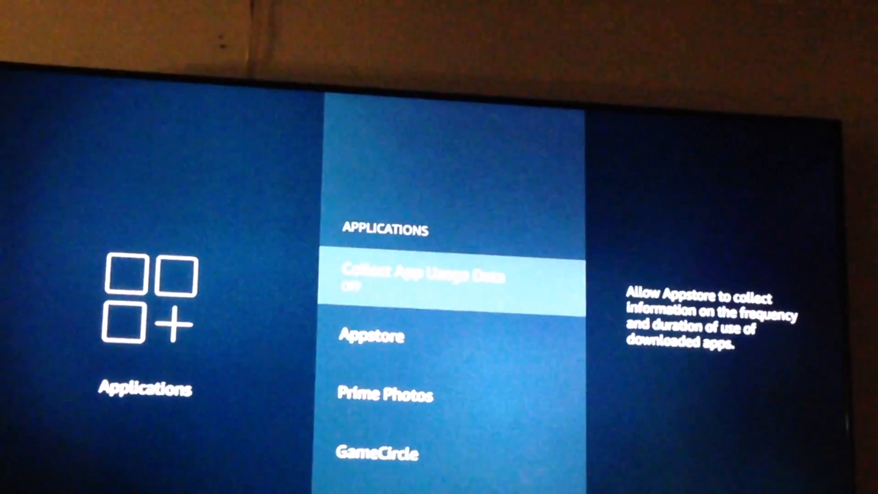
# Scroll the installed applications list down to Kodi, showing 1.12 GB size and 12 KB cache.
pyautogui.scroll(-3)
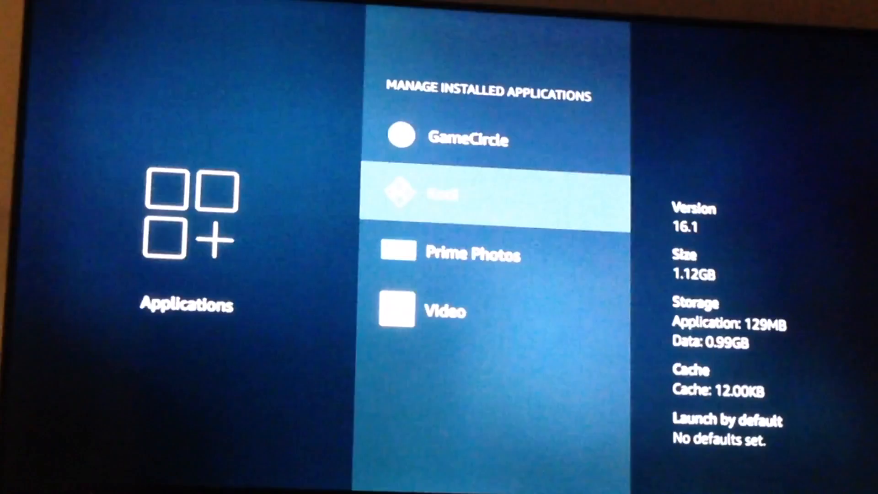
# Select Kodi to reach its force stop, uninstall, clear data and clear cache options.
pyautogui.click(499, 193)
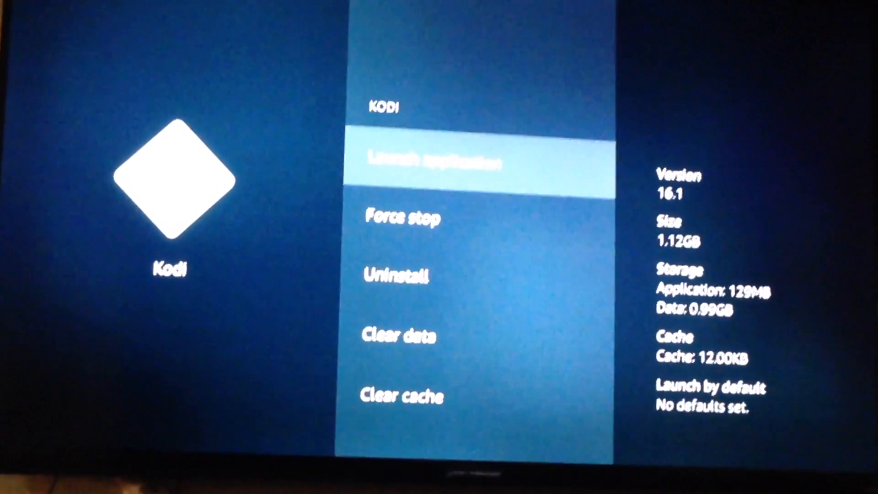
pyautogui.press('Down')
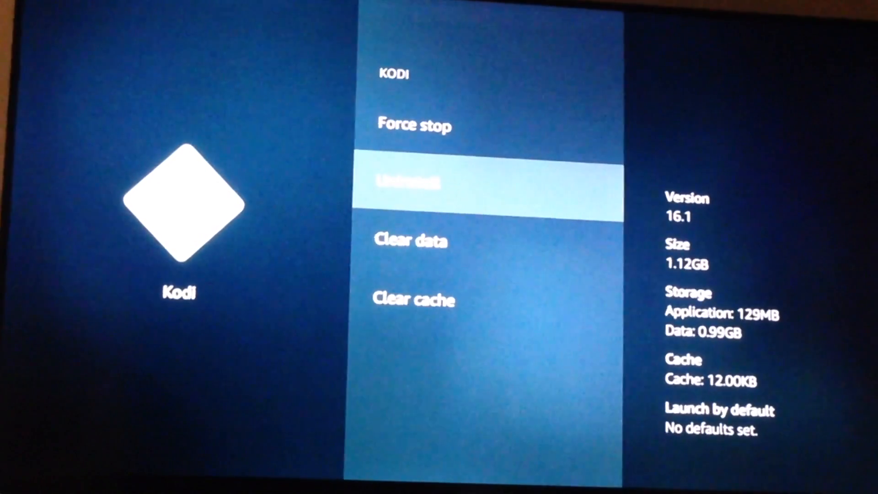
pyautogui.scroll(-3)
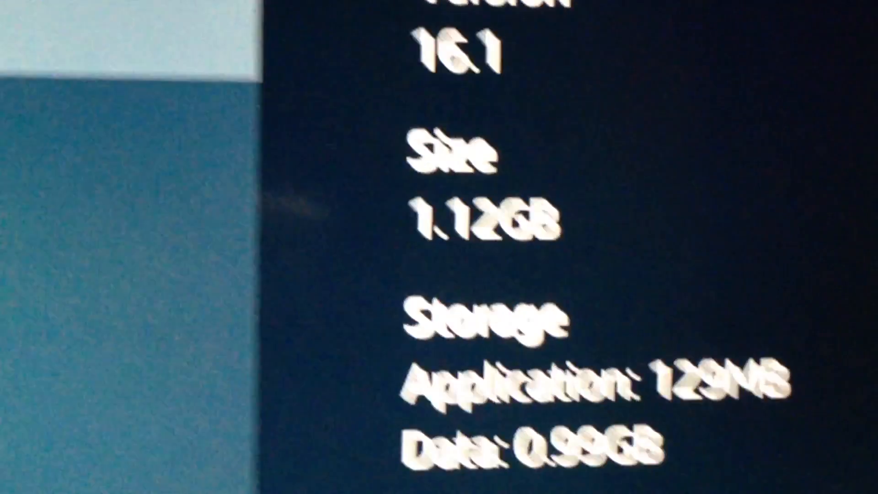
pyautogui.scroll(-3)
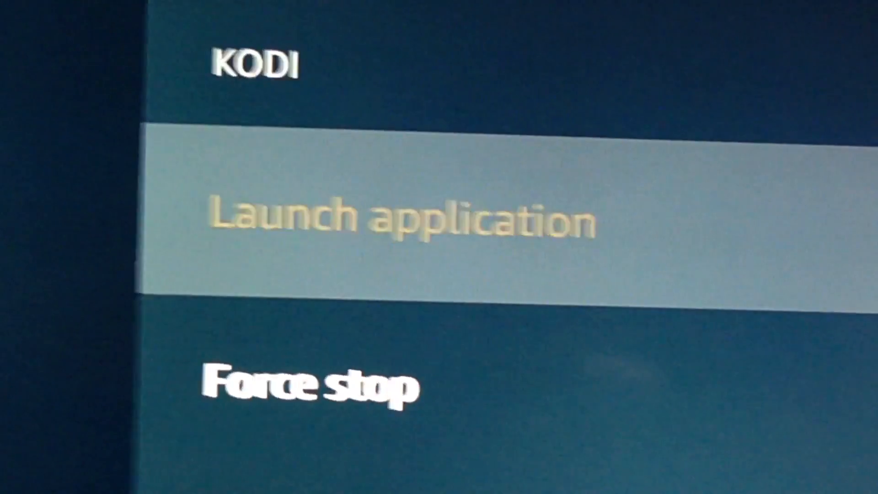
pyautogui.click(404, 222)
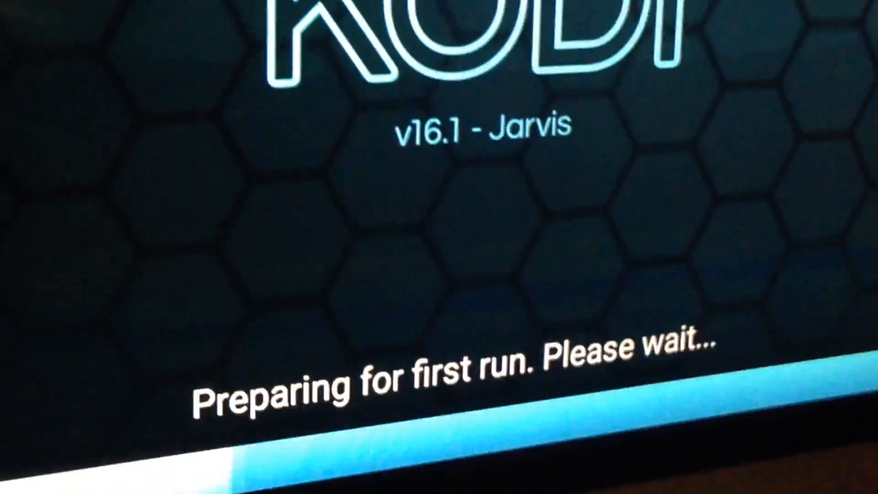